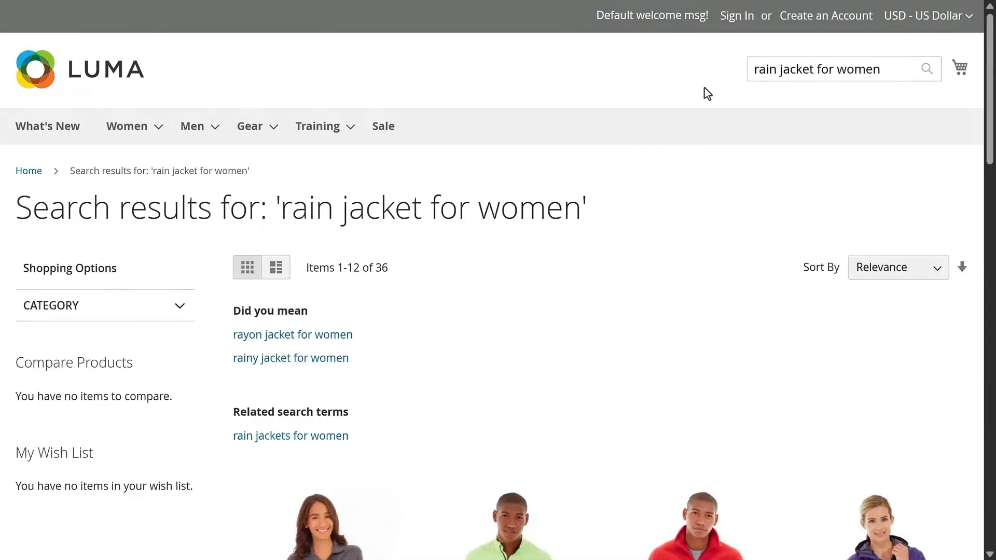
mouse_move(721, 176)
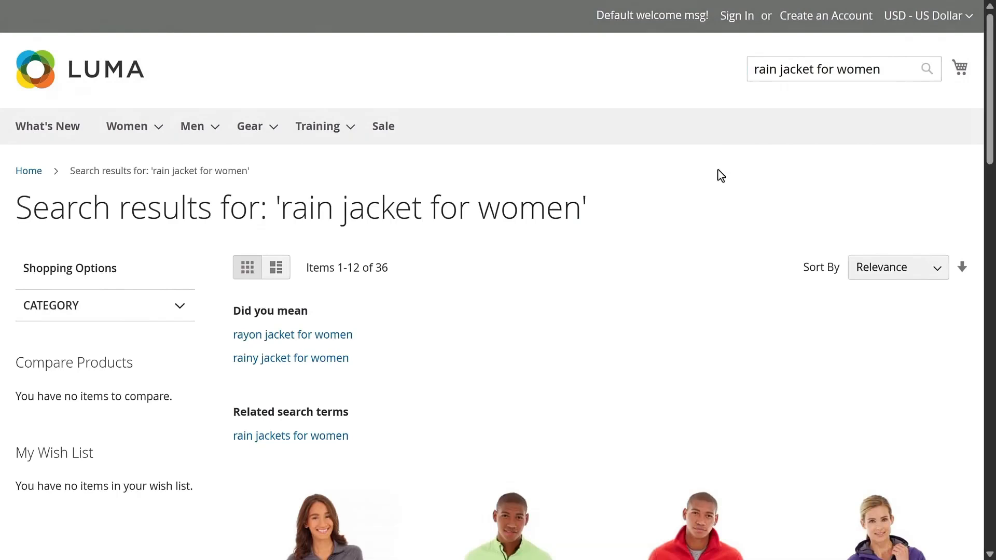
scroll("down", 3)
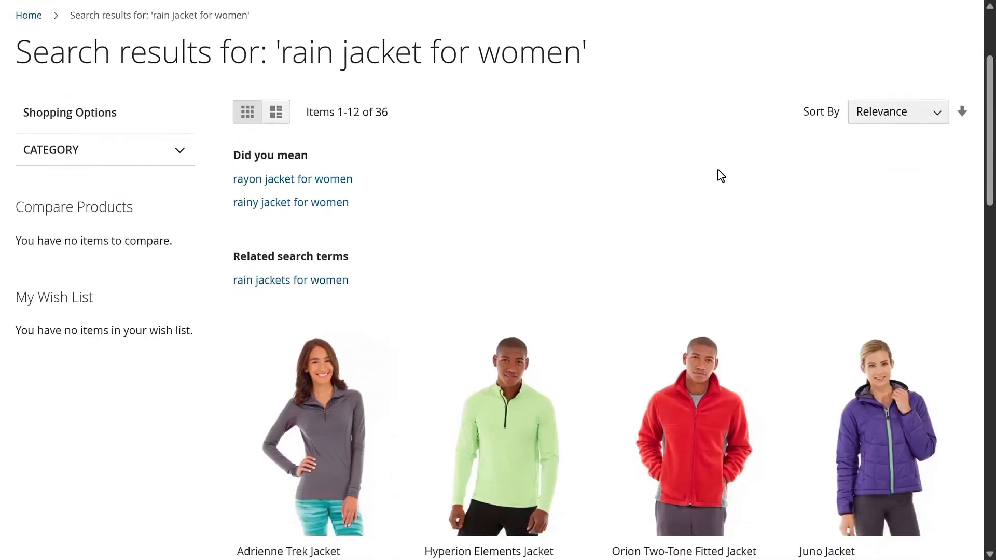
scroll("down", 3)
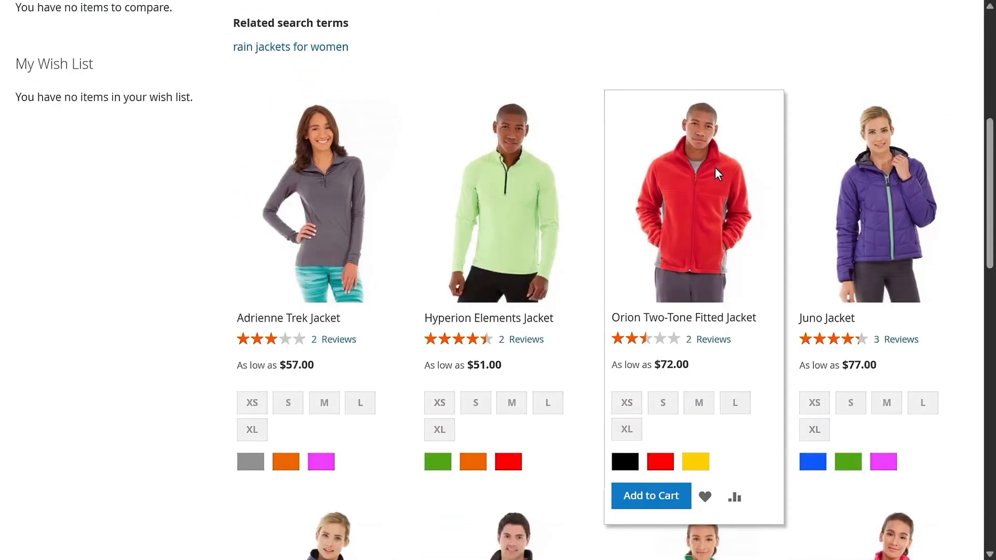